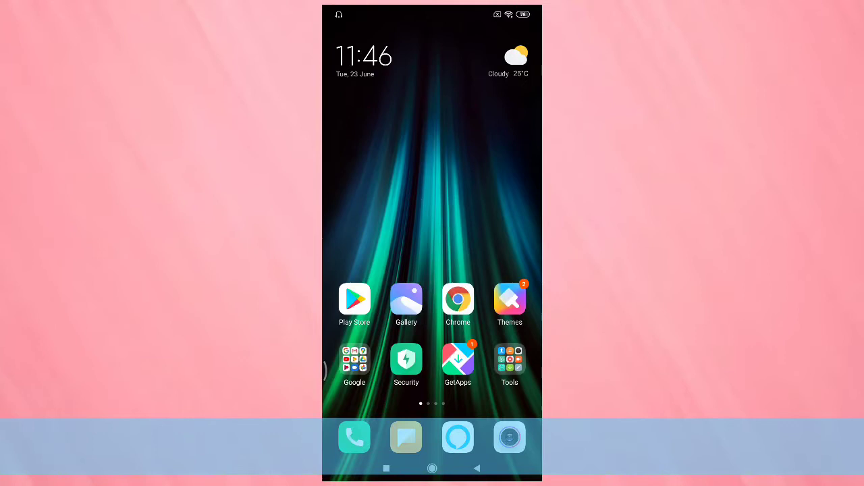
Launch the Themes store and scroll to WhiteFlower_3MDS in Recommended for you.
left_click(510, 298)
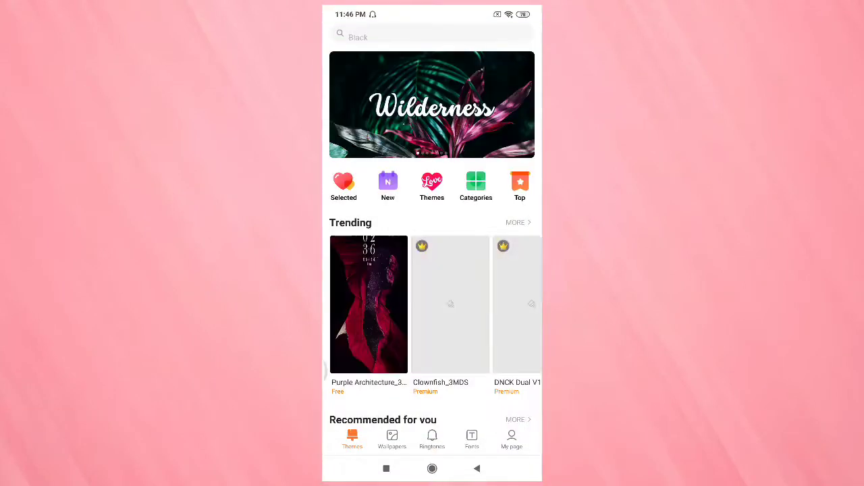
scroll("down", 3)
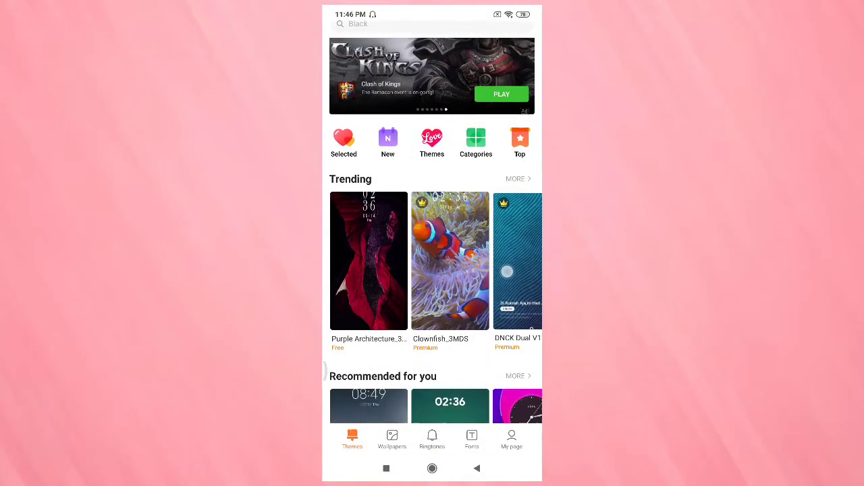
scroll("down", 3)
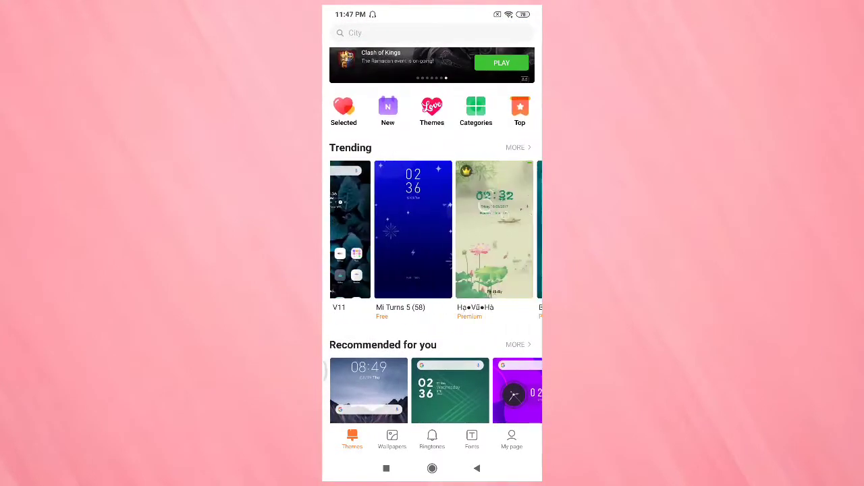
scroll("down", 3)
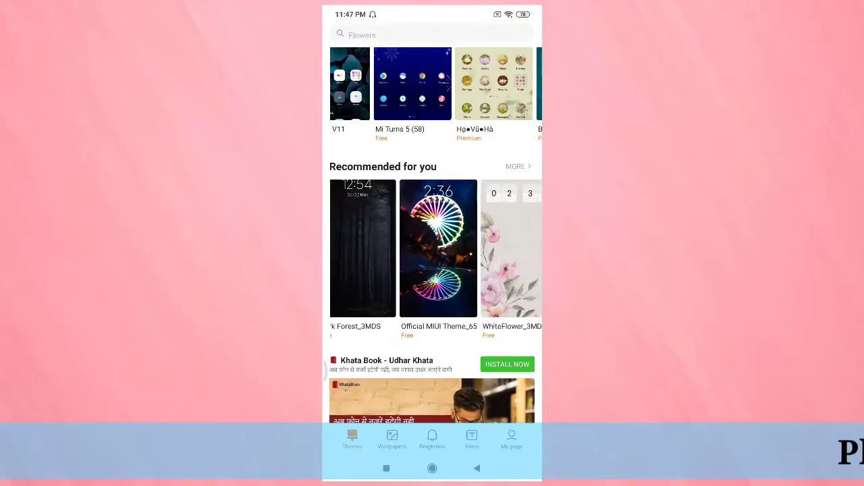
scroll("down", 3)
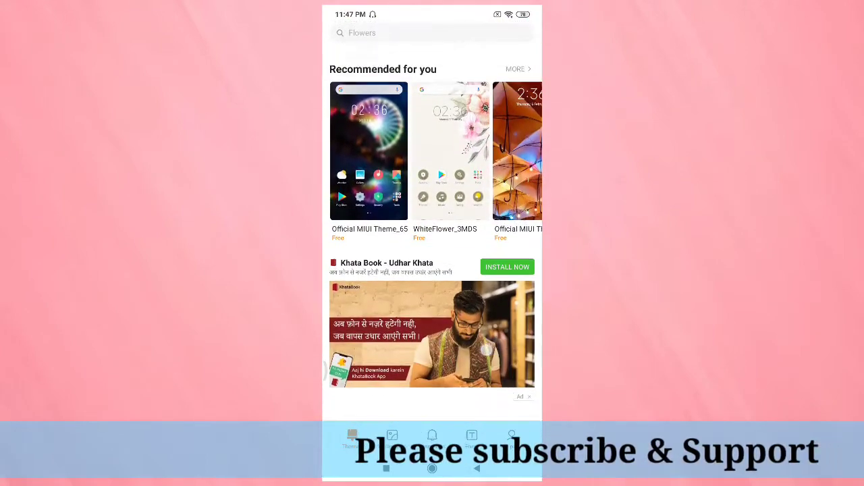
scroll("down", 3)
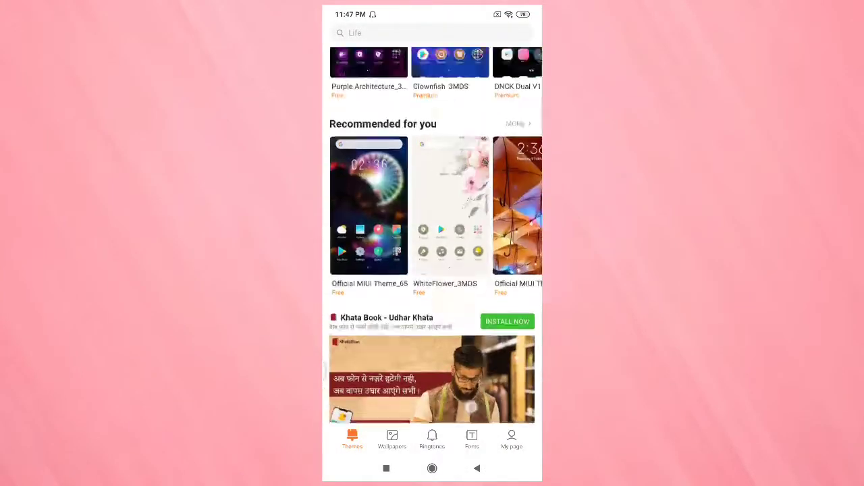
Show the WhiteFlower_3MDS detail page with previews, free offer and tags.
left_click(450, 205)
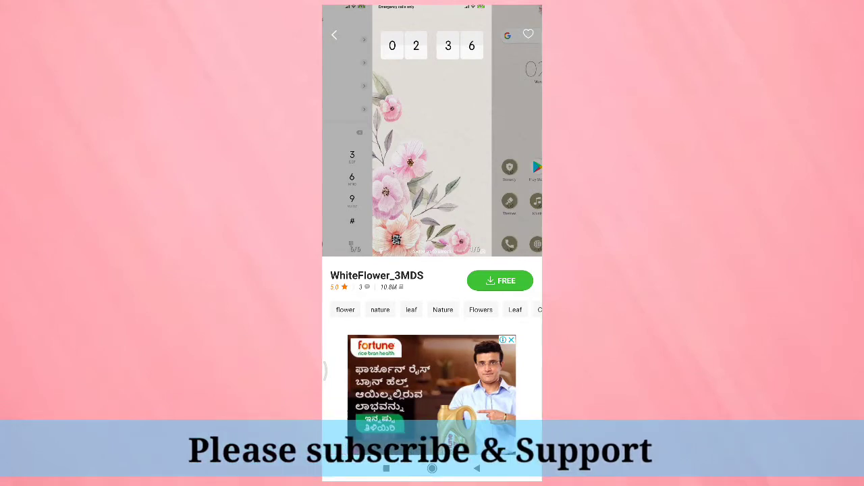
Download the free WhiteFlower_3MDS theme until it is ready to apply.
left_click(499, 279)
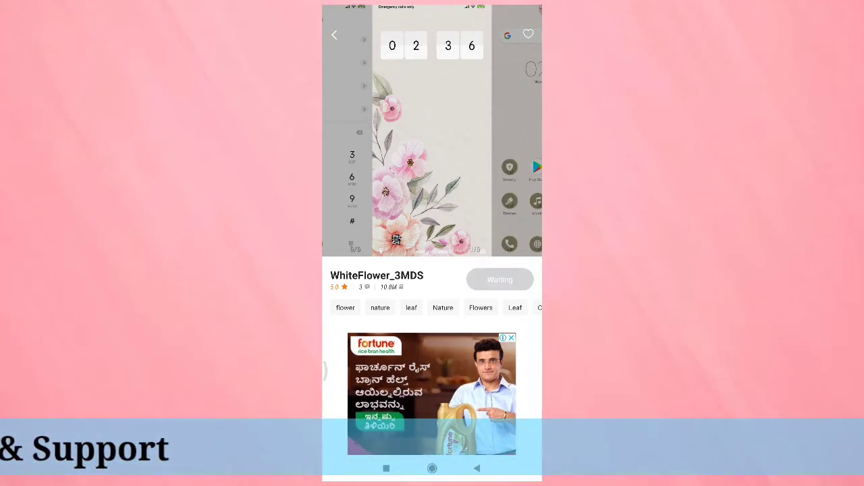
left_click(499, 278)
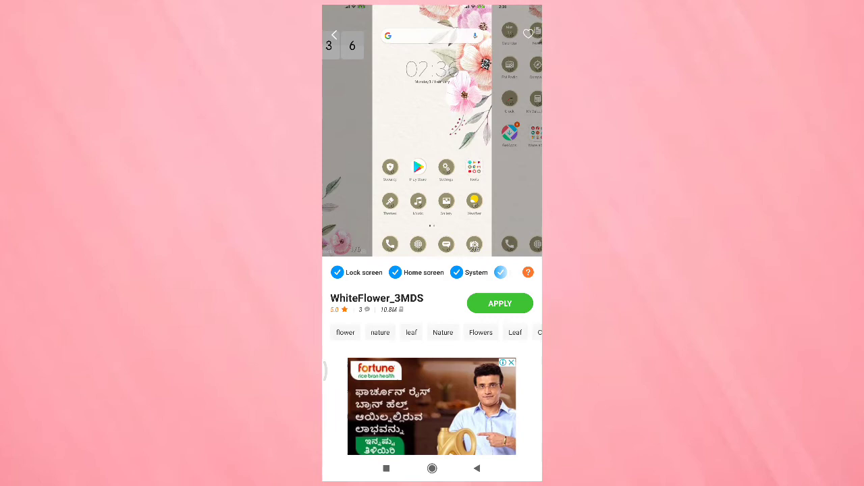
Apply WhiteFlower_3MDS to the lock screen, home screen and system.
left_click(500, 302)
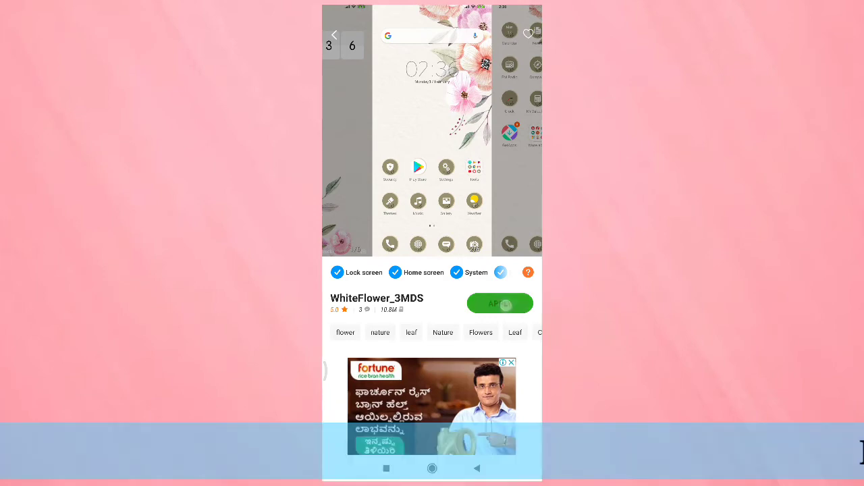
left_click(499, 302)
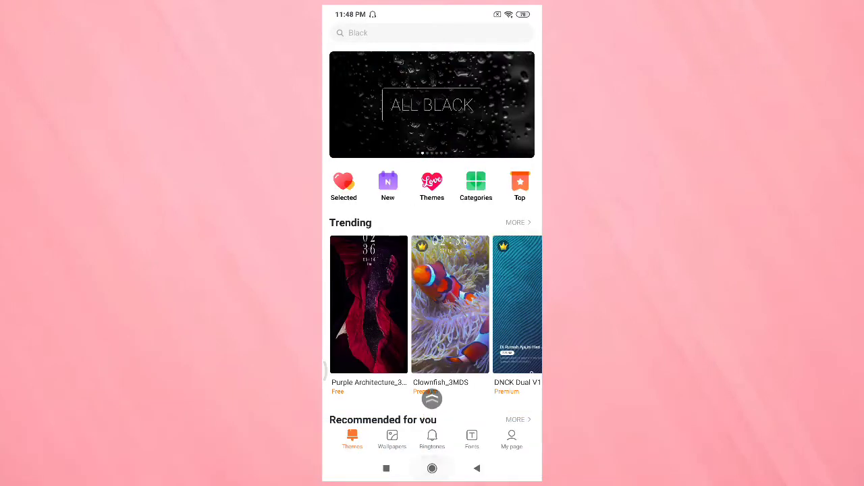
View the floral wallpaper and beige icons on the home screen, then reopen Themes.
left_click(432, 469)
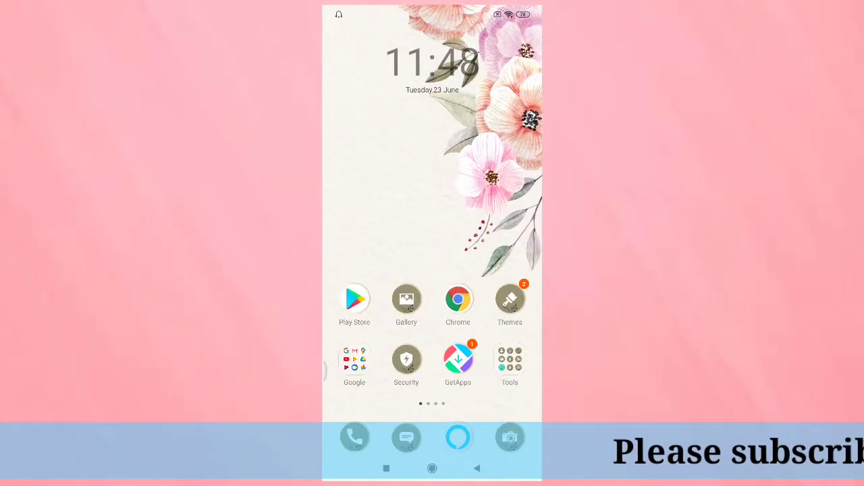
left_click(511, 299)
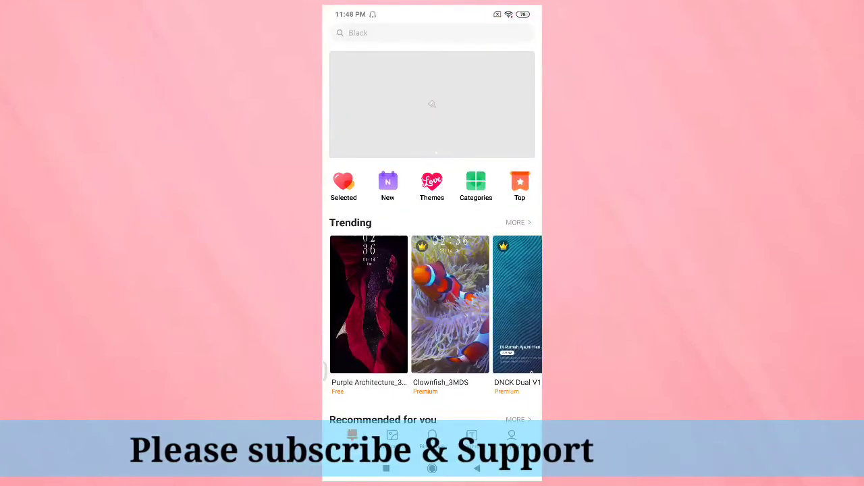